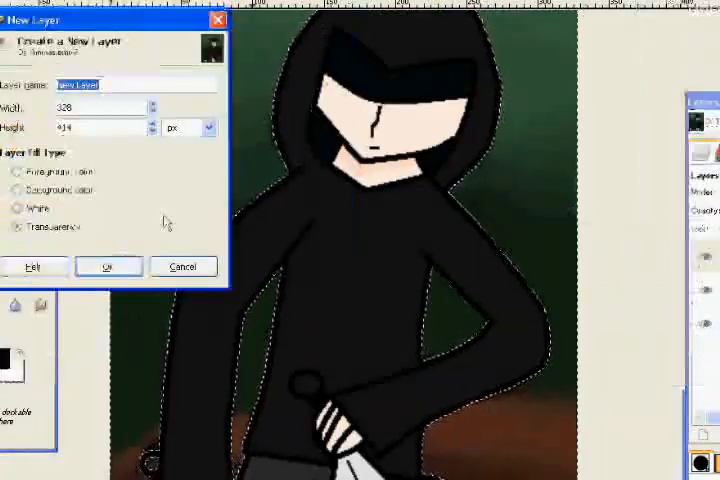
# - Confirm the New Layer dialog with Transparency as the fill type
pyautogui.click(108, 266)
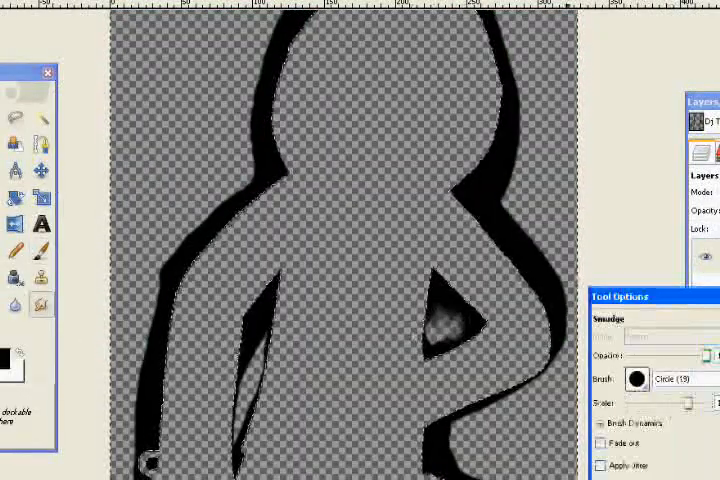